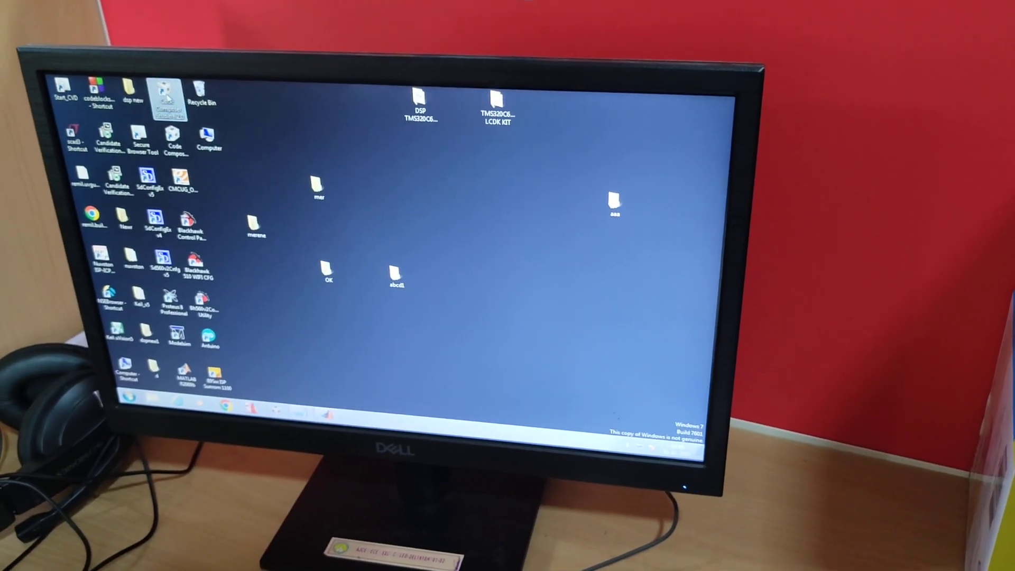
- Launch Code Composer Studio with the desktop merene folder as the workspace
{"action": "double_click", "coordinate": [167, 95]}
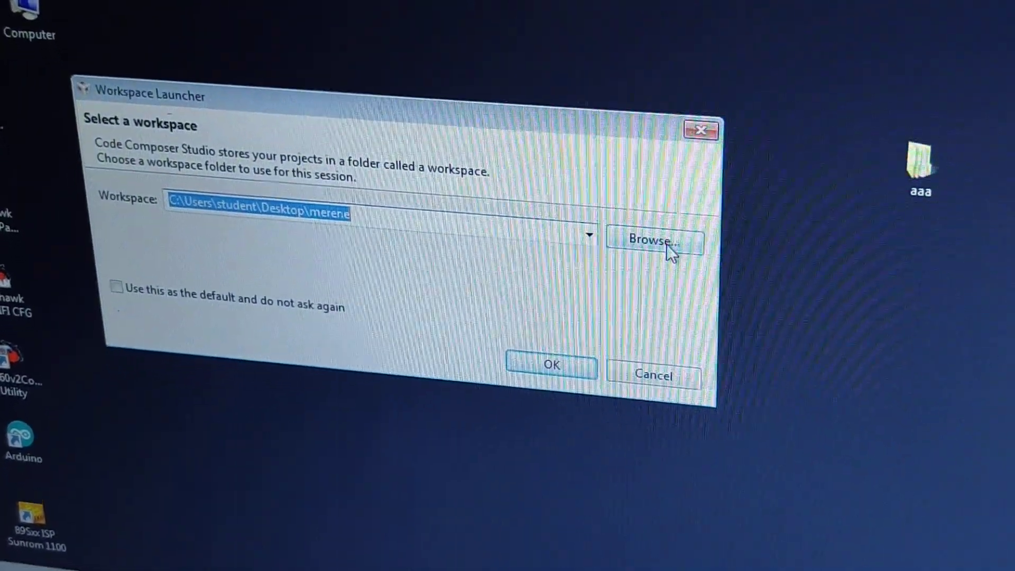
{"action": "left_click", "coordinate": [550, 365]}
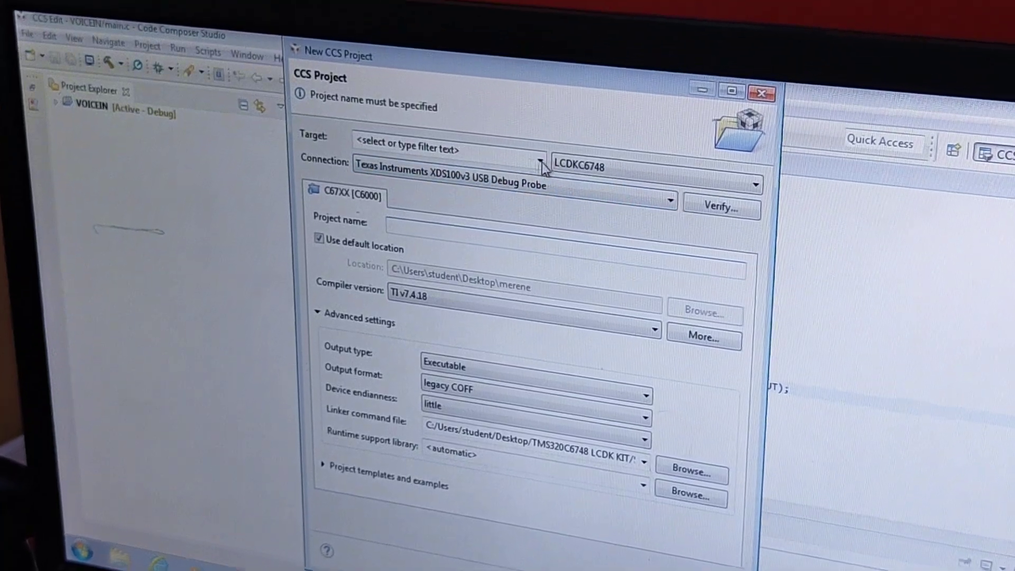
- Filter the new project's target to 6748, selecting the LCDKC6748 board with XDS100v3 probe
{"action": "left_click", "coordinate": [491, 139]}
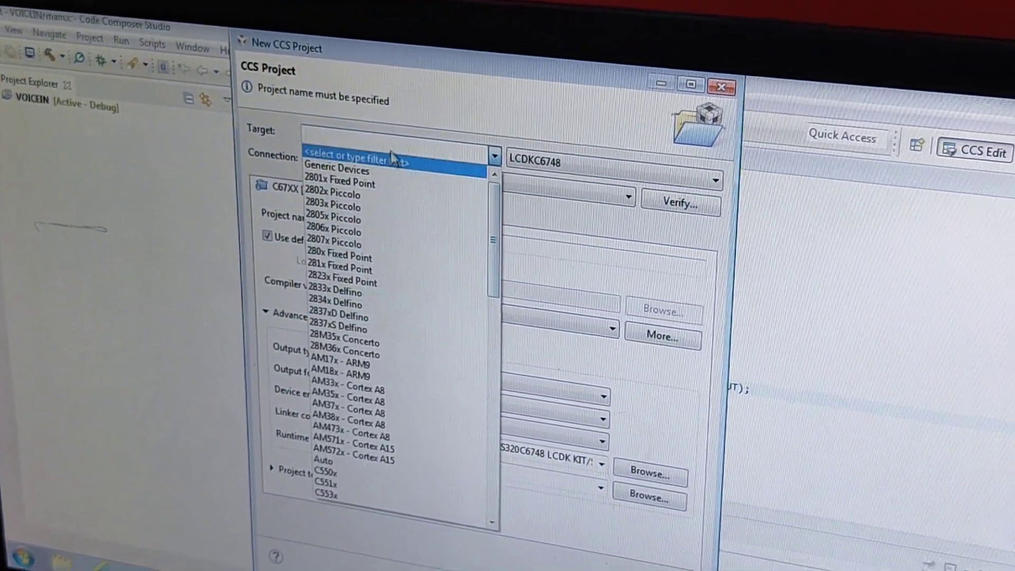
{"action": "type", "text": "74"}
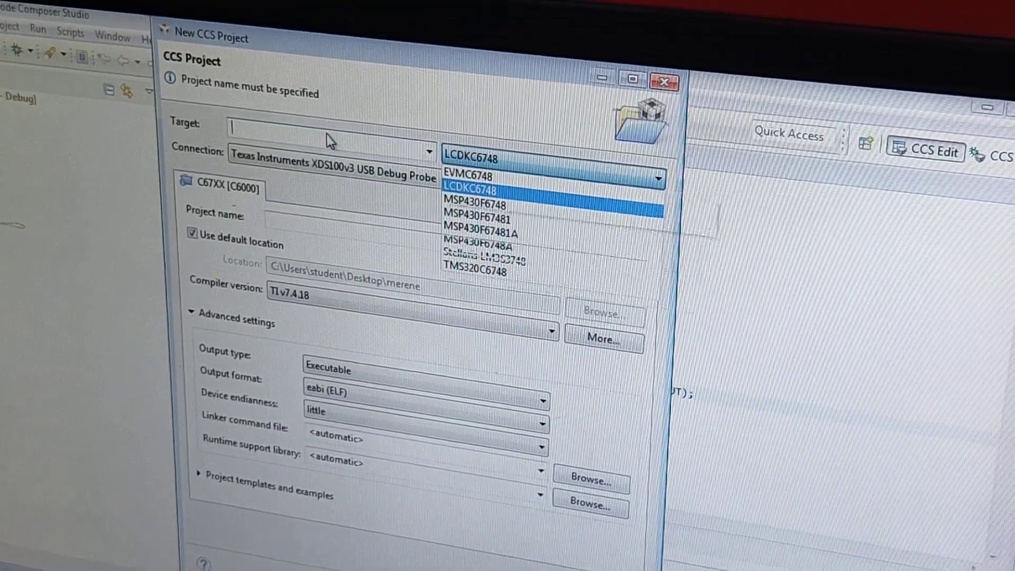
{"action": "type", "text": "6748"}
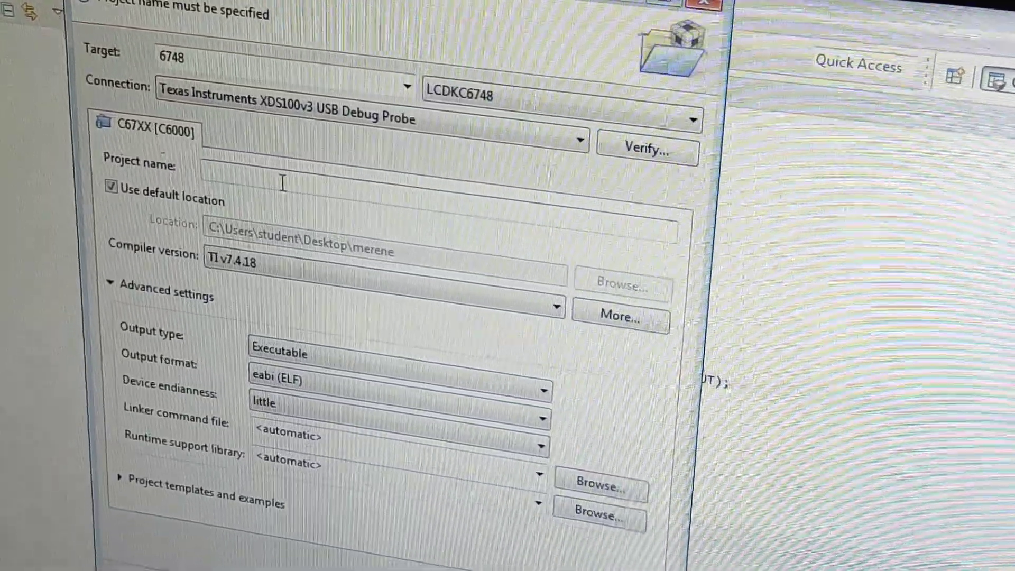
- Name the project LEDblinking and set its output format to legacy COFF
{"action": "type", "text": "LEDb"}
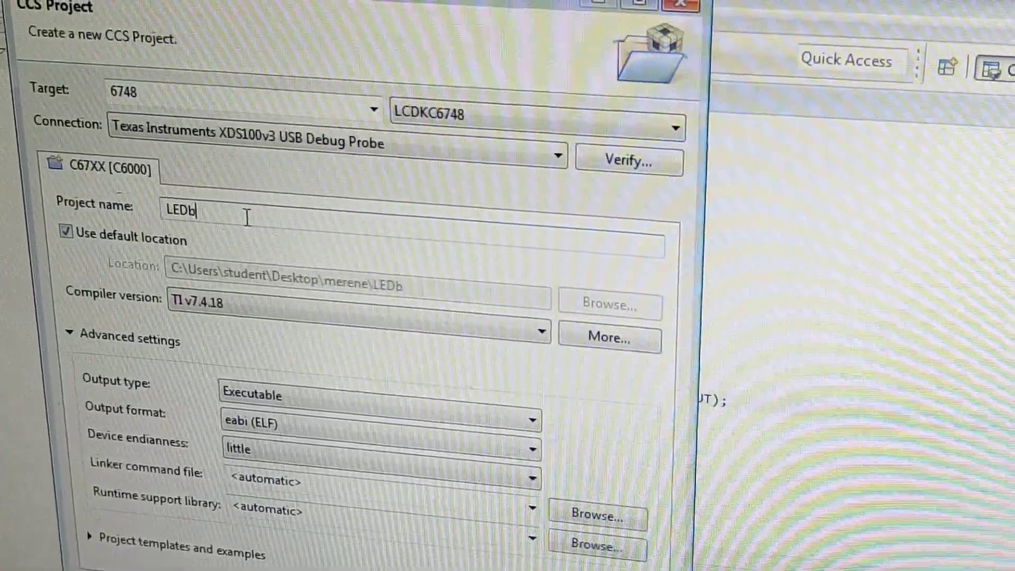
{"action": "type", "text": "linking"}
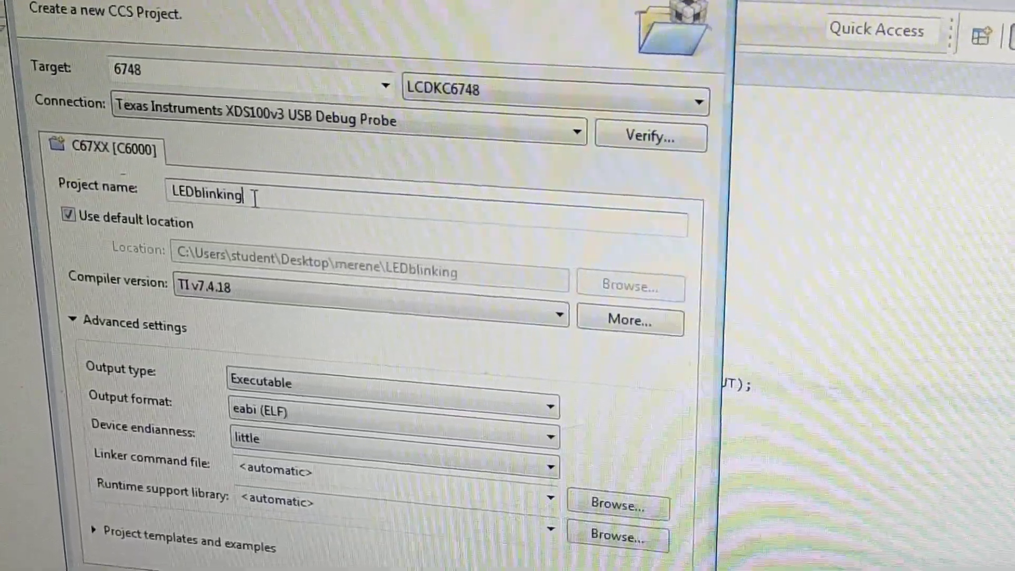
{"action": "left_click", "coordinate": [557, 339]}
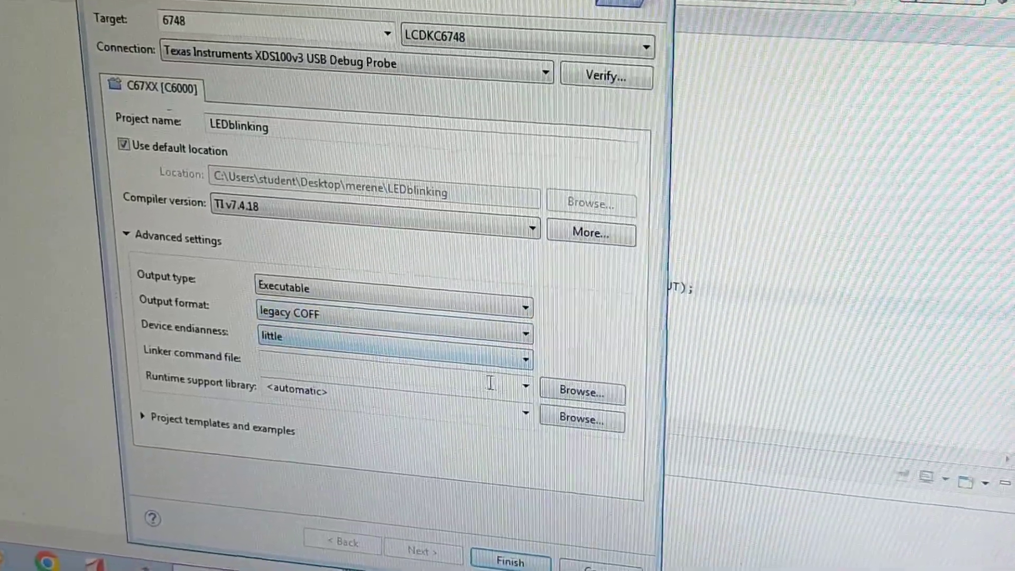
- Set linker_dsp.cmd from the LCDK kit's Supporting files folder as the linker command file
{"action": "left_click", "coordinate": [581, 391]}
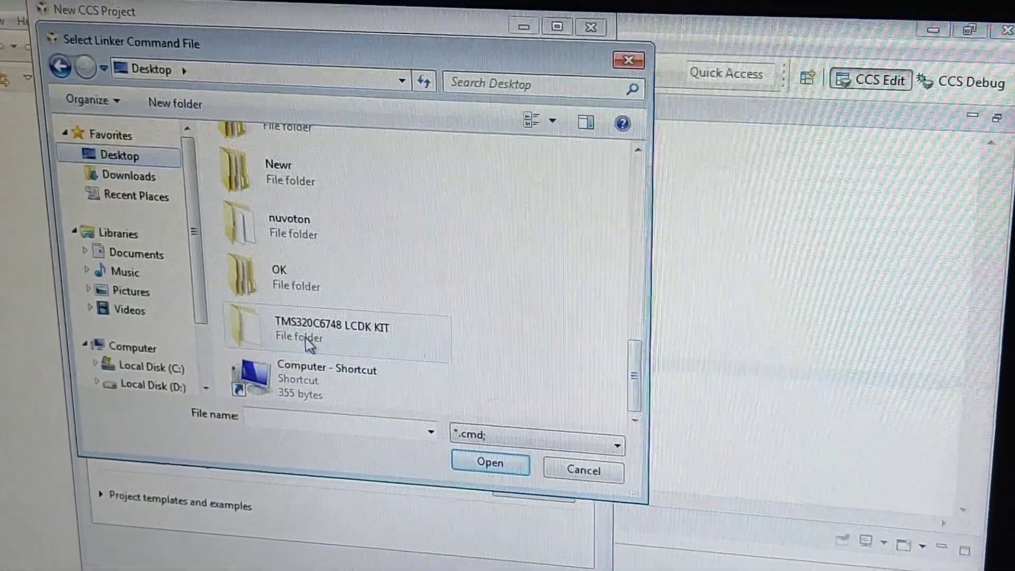
{"action": "double_click", "coordinate": [331, 327]}
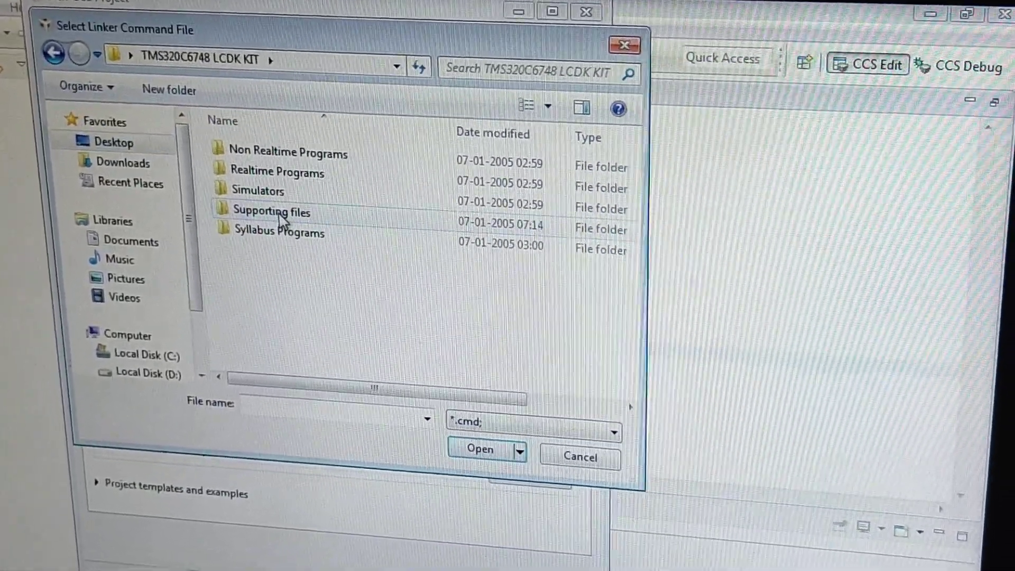
{"action": "double_click", "coordinate": [271, 211]}
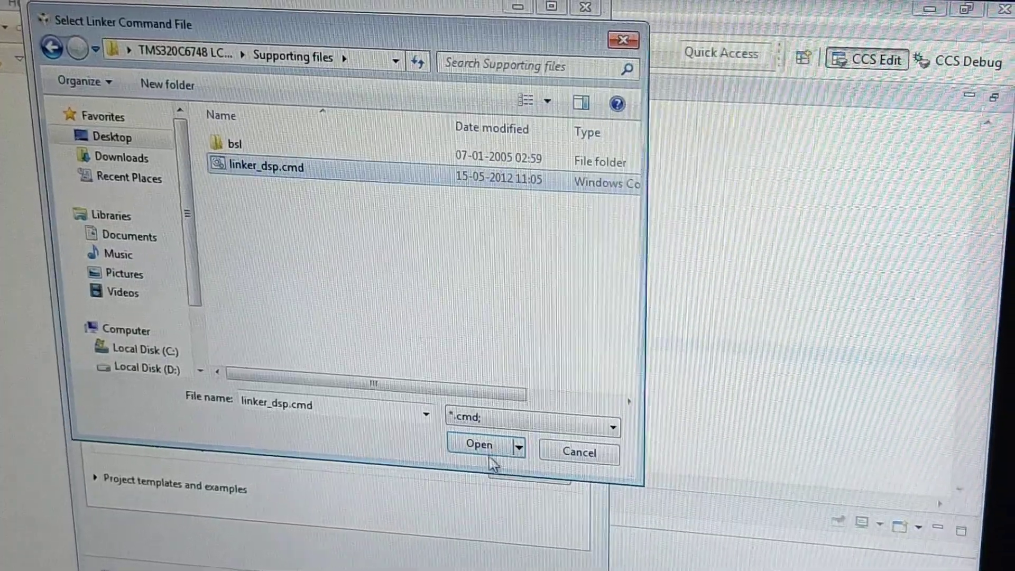
{"action": "left_click", "coordinate": [478, 445]}
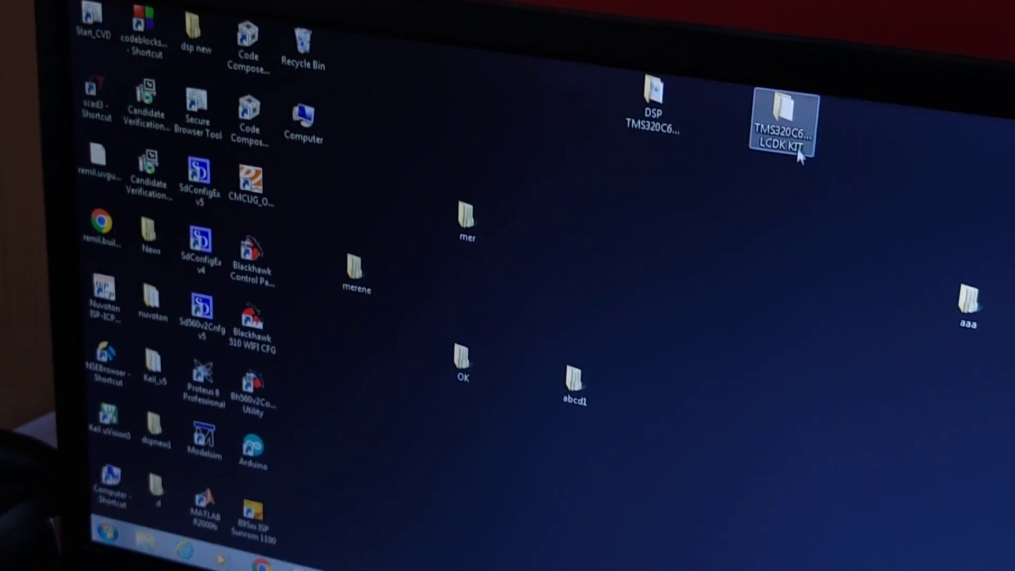
- Copy main.c from the Input Switches to output LED example's Main Program folder
{"action": "double_click", "coordinate": [783, 123]}
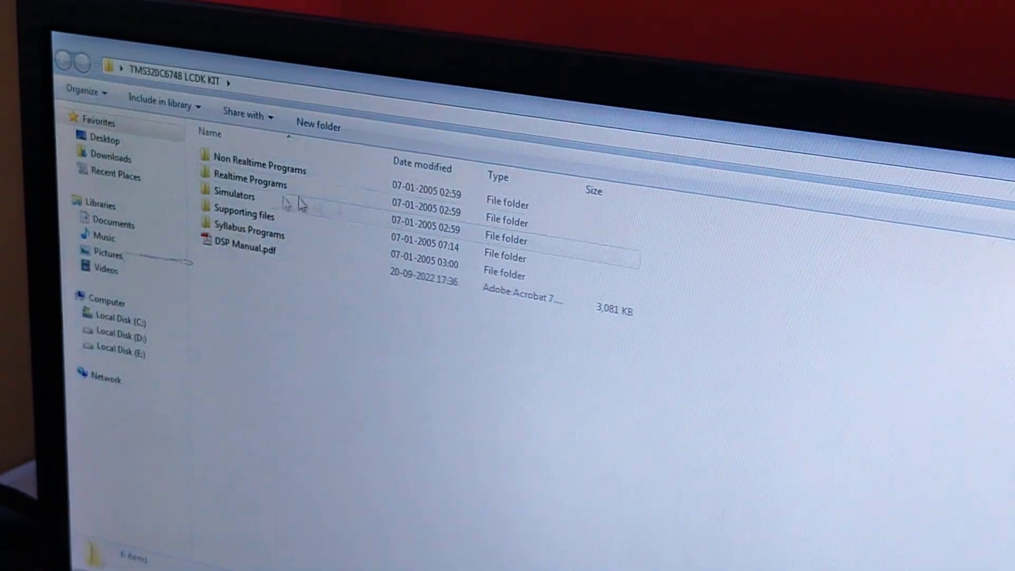
{"action": "double_click", "coordinate": [249, 233]}
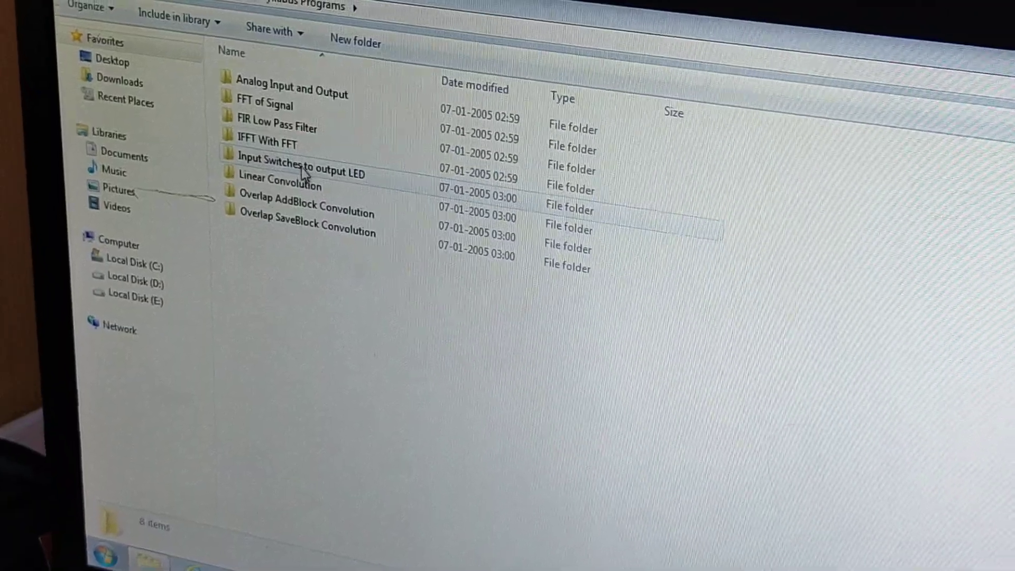
{"action": "double_click", "coordinate": [302, 156]}
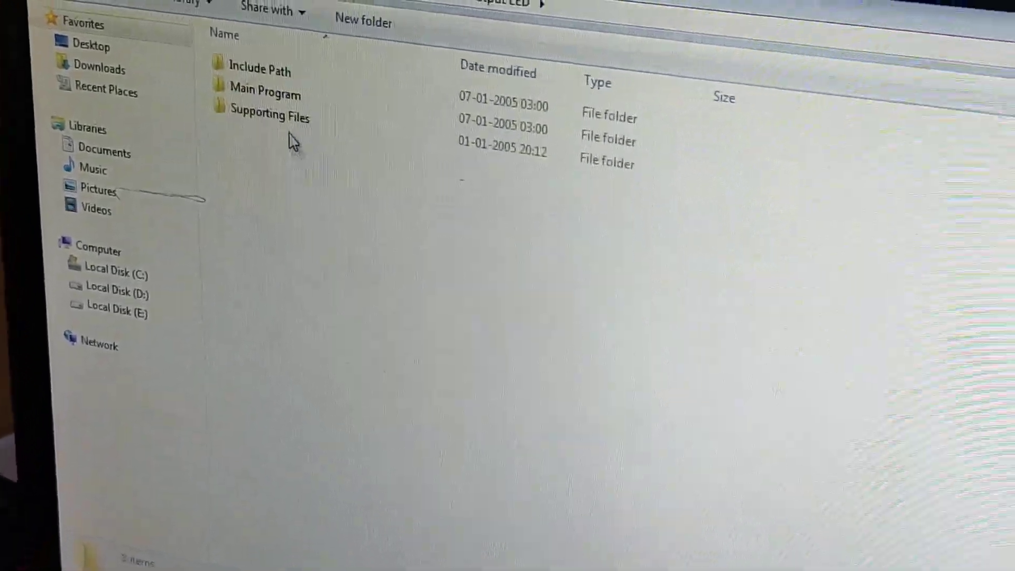
{"action": "double_click", "coordinate": [266, 94]}
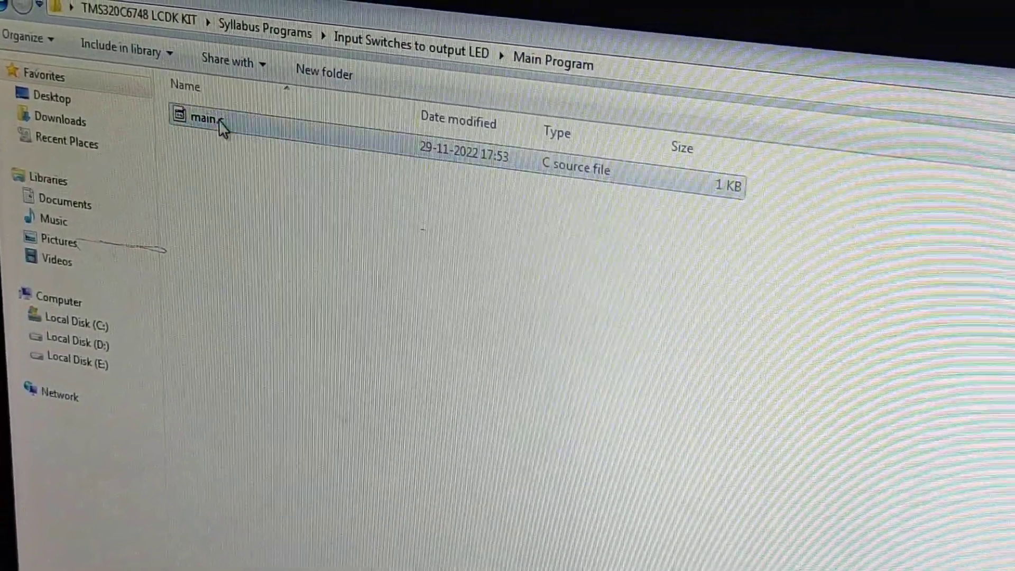
{"action": "right_click", "coordinate": [204, 116]}
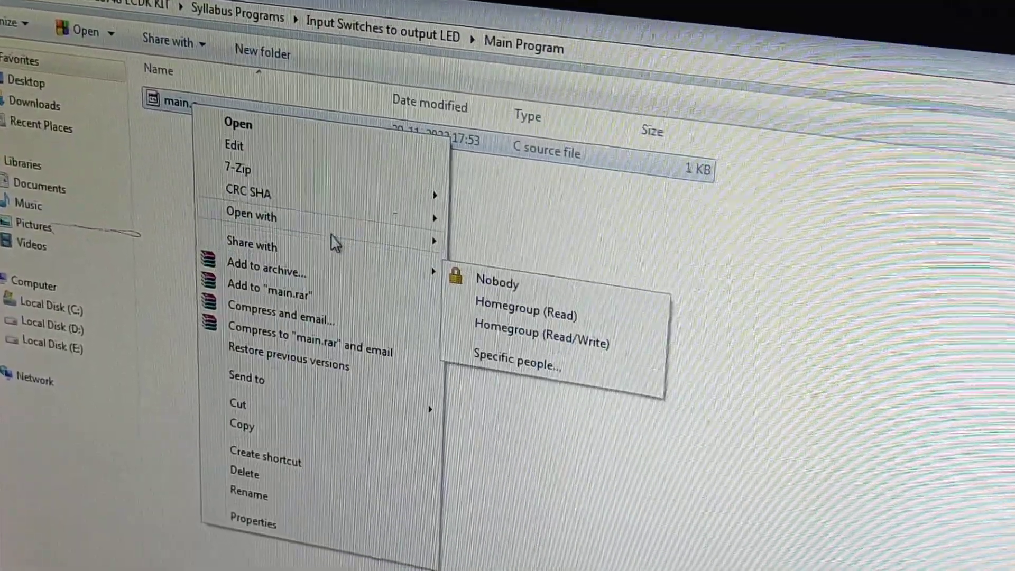
{"action": "left_click", "coordinate": [233, 144]}
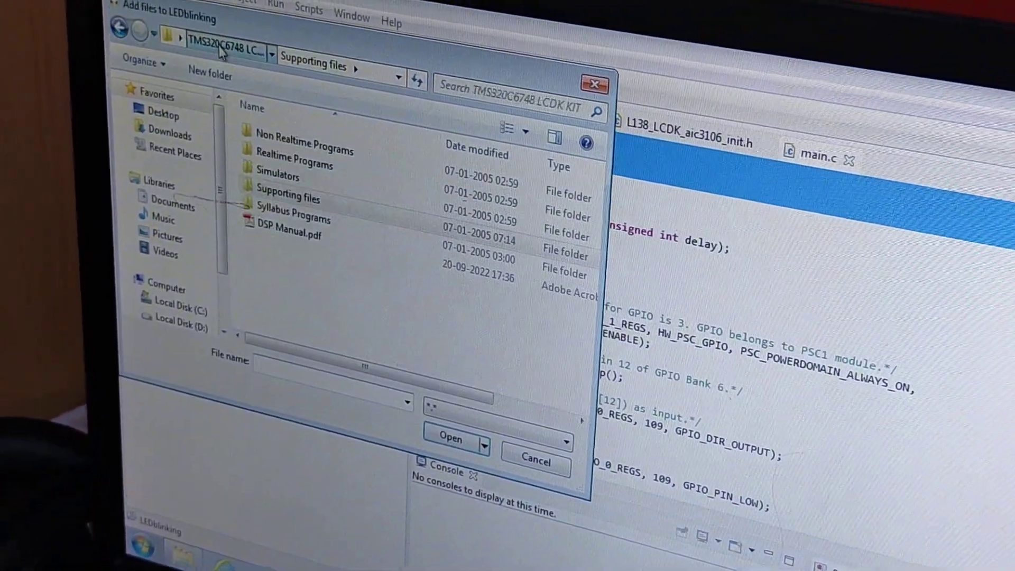
- Add the gpio, gpio_1, psc and lcdkC6748 files from the example's Supporting Files folder to LEDblinking
{"action": "double_click", "coordinate": [291, 220]}
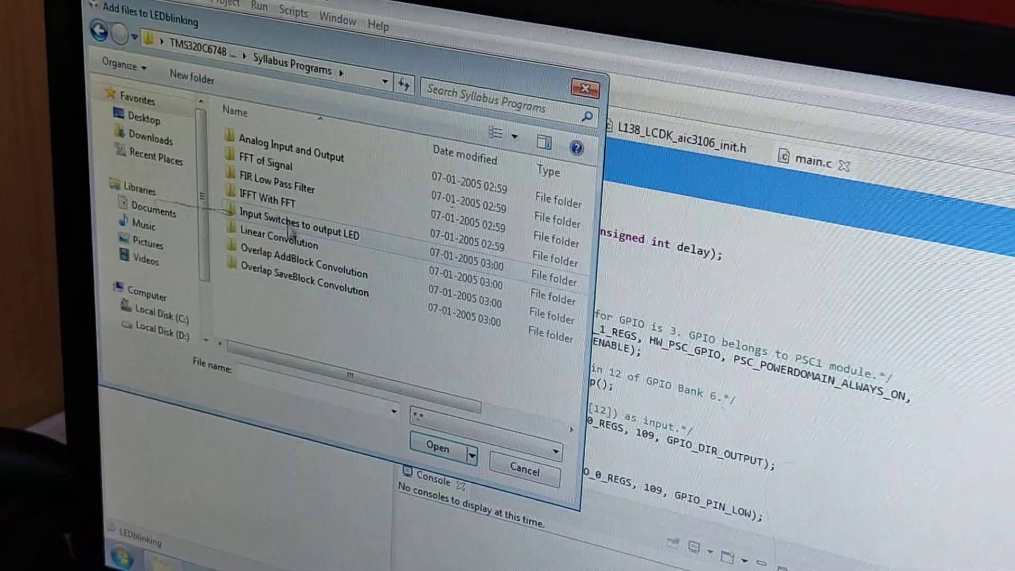
{"action": "double_click", "coordinate": [299, 231]}
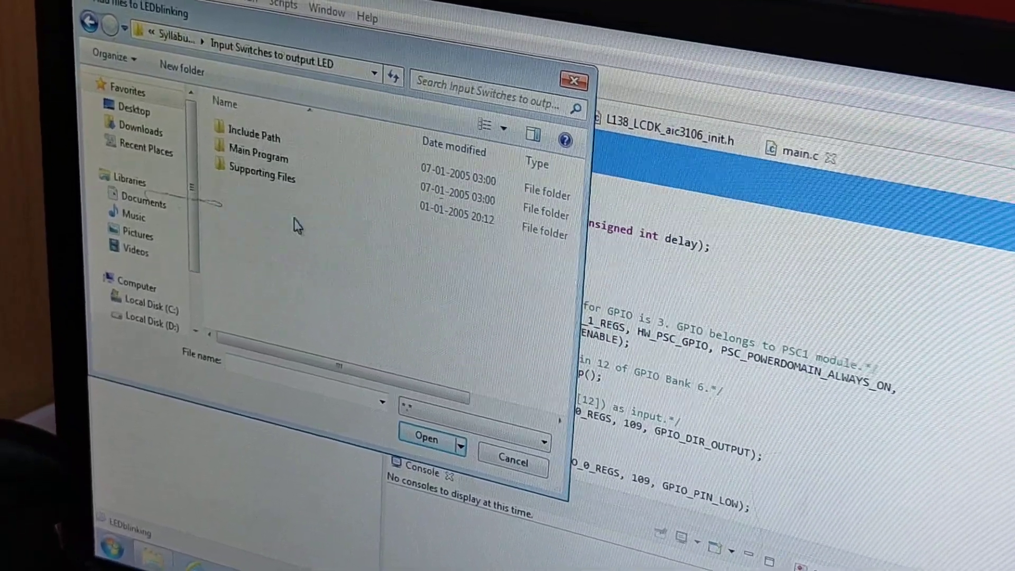
{"action": "double_click", "coordinate": [260, 176]}
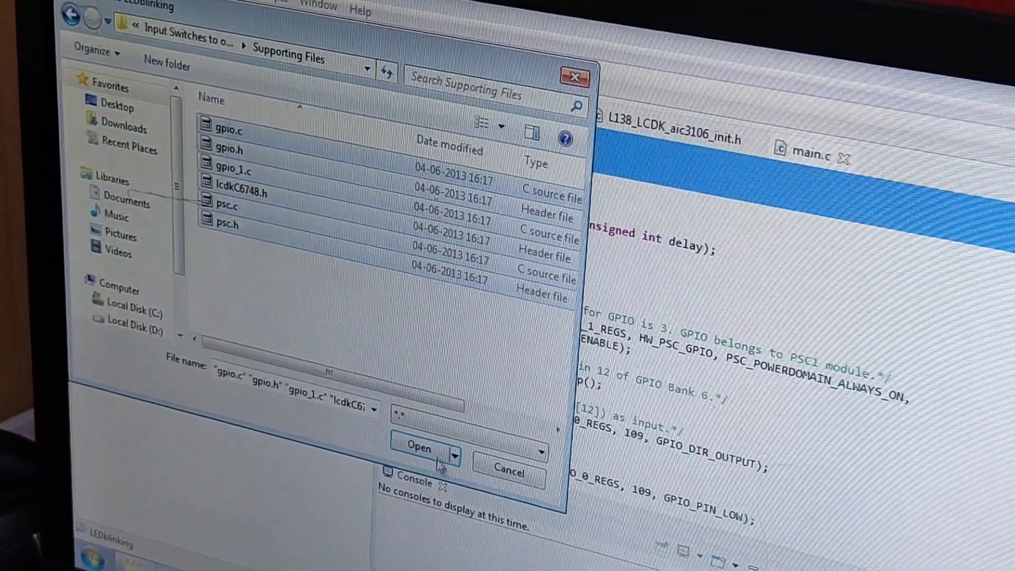
{"action": "left_click", "coordinate": [420, 446]}
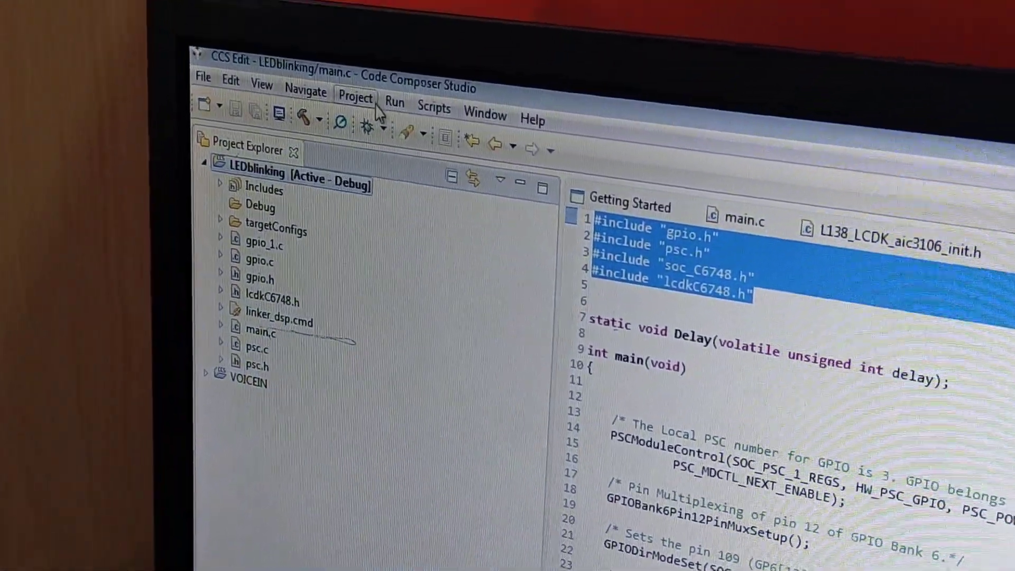
- Show LEDblinking's C6000 compiler Include Options in the project properties
{"action": "left_click", "coordinate": [355, 98]}
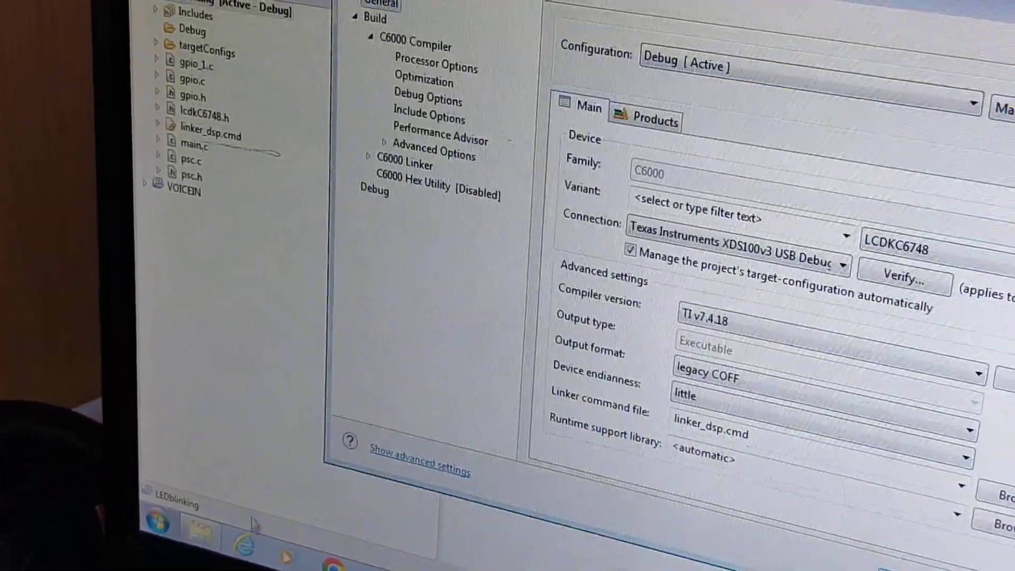
{"action": "left_click", "coordinate": [370, 206]}
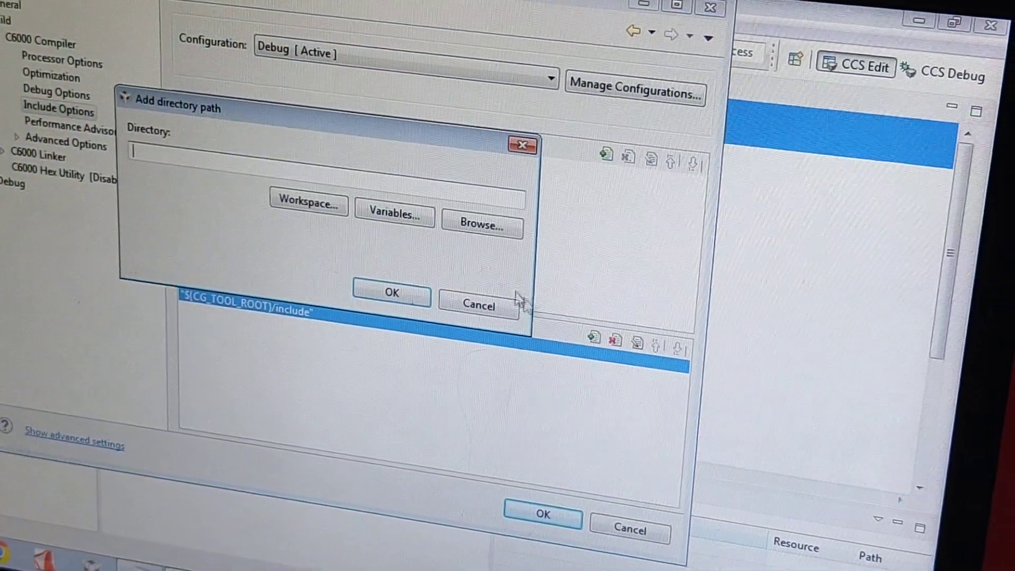
- Add the LED example's Include Path folder as a compiler include directory and confirm
{"action": "left_click", "coordinate": [480, 223]}
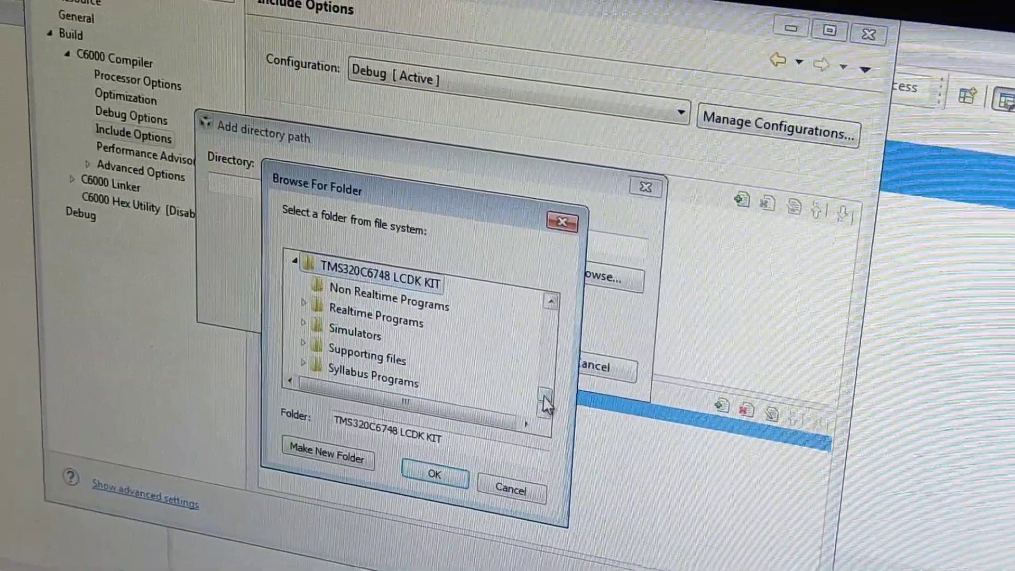
{"action": "left_click", "coordinate": [371, 385]}
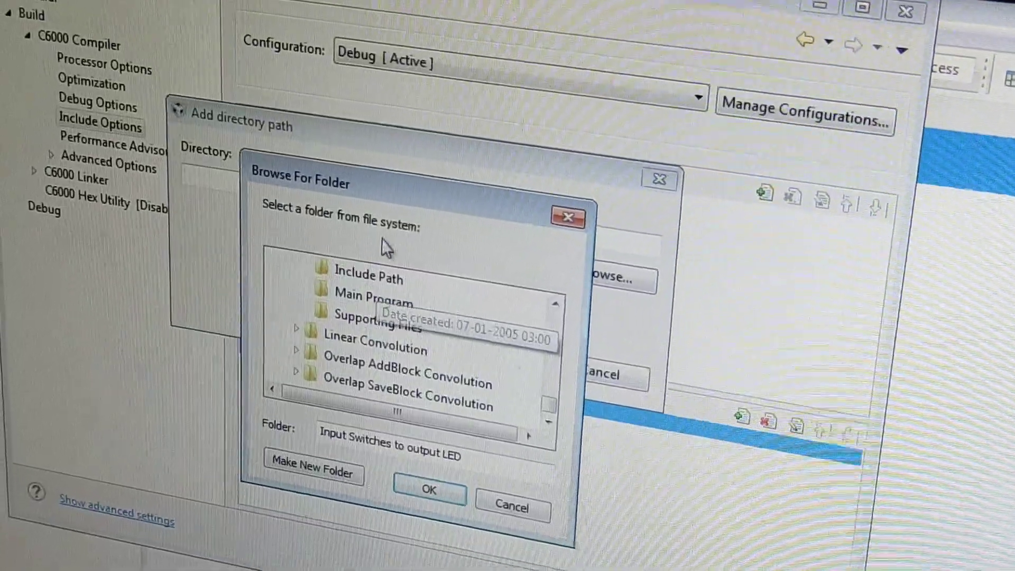
{"action": "left_click", "coordinate": [369, 270]}
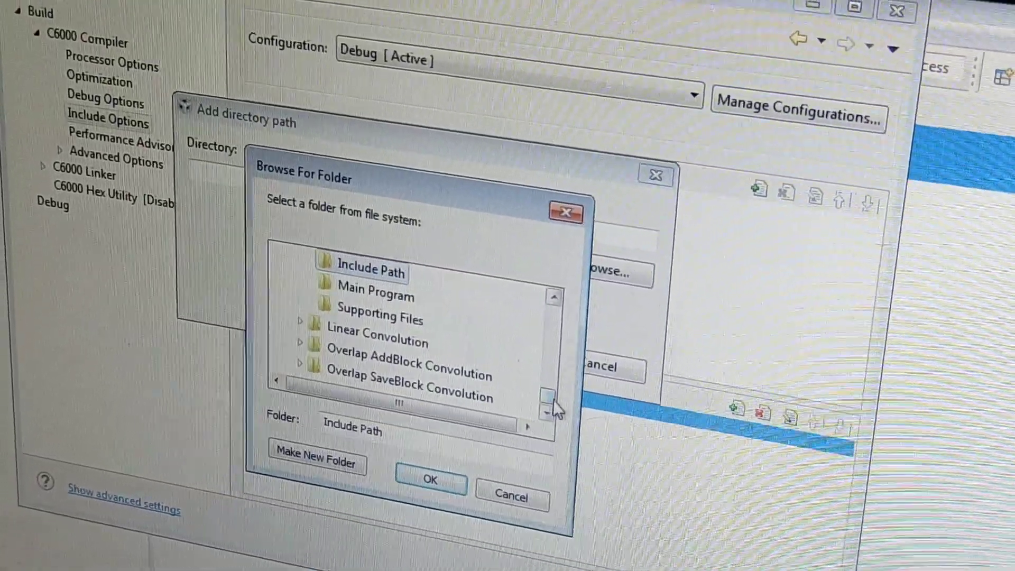
{"action": "left_click", "coordinate": [428, 480]}
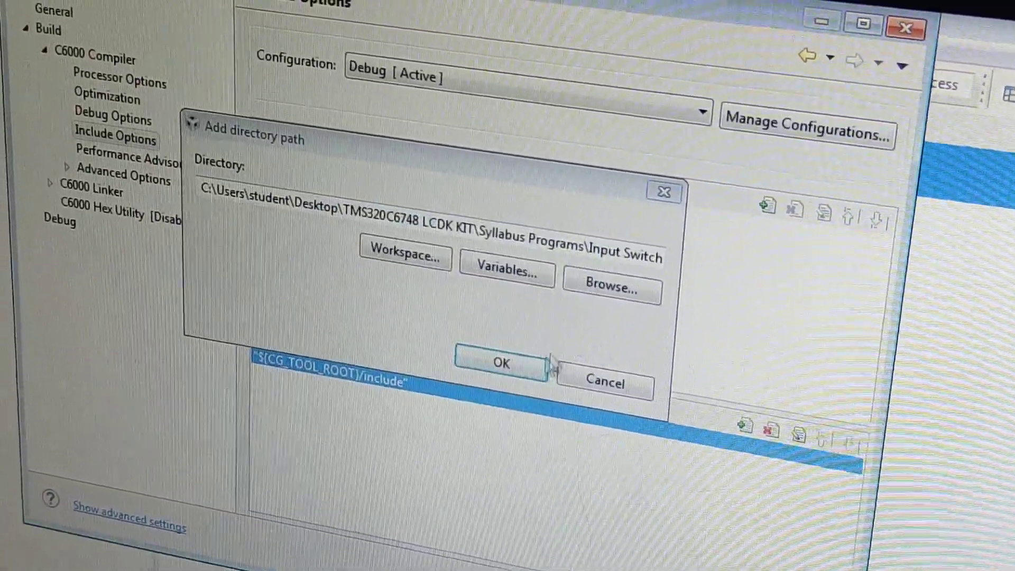
{"action": "left_click", "coordinate": [500, 362]}
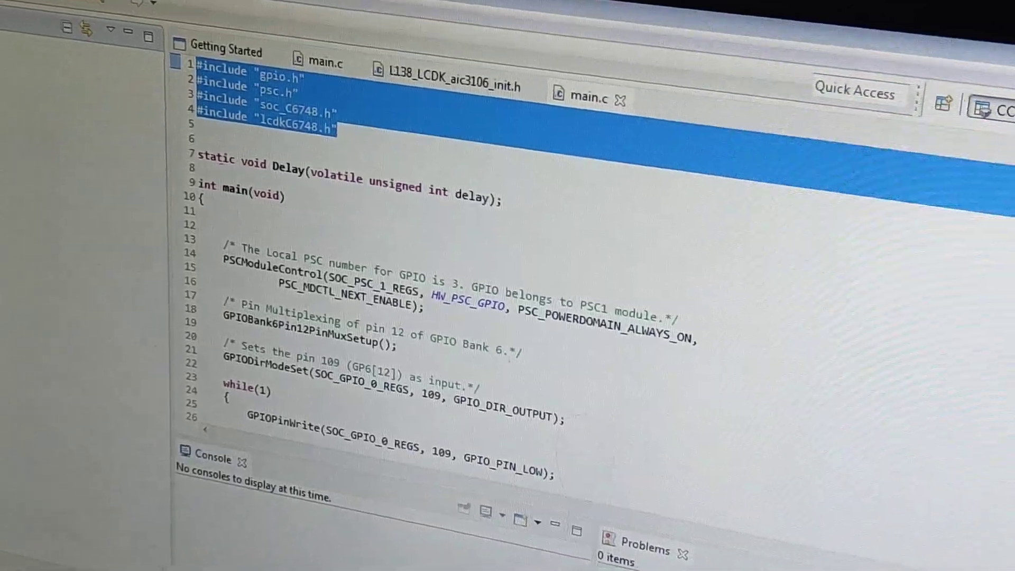
{"action": "left_click", "coordinate": [207, 54]}
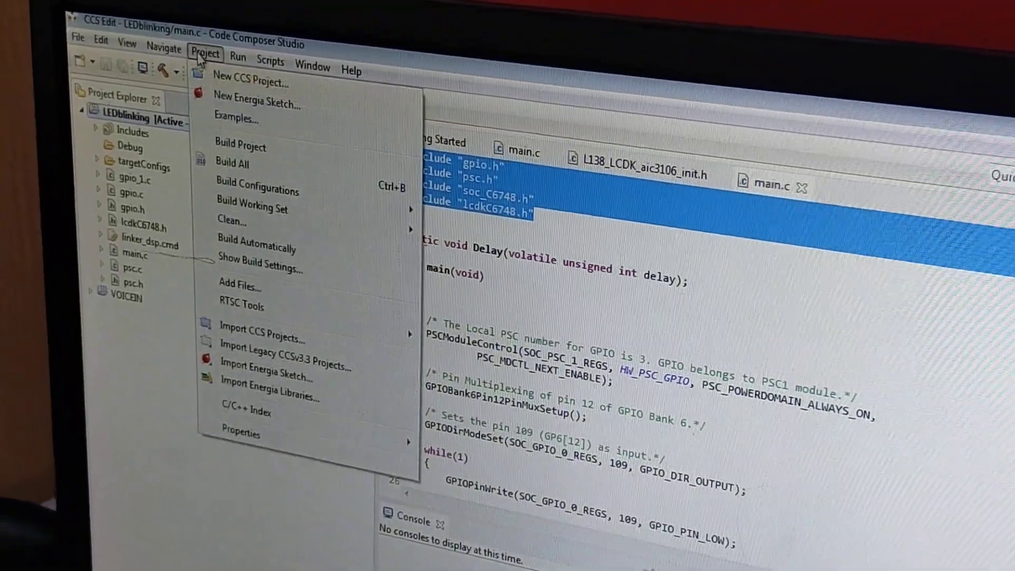